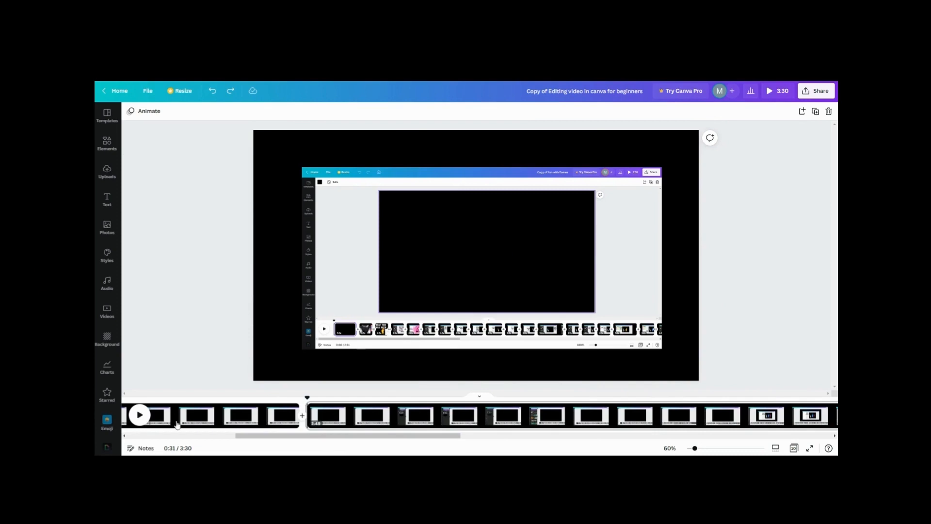
mouse_move(402, 419)
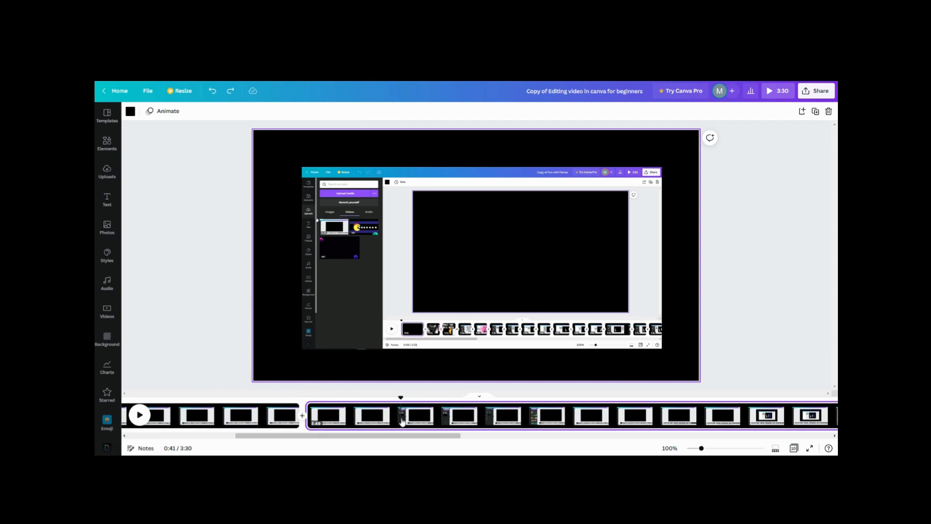
- Bring up the copy and paste options for the second timeline clip
right_click(408, 416)
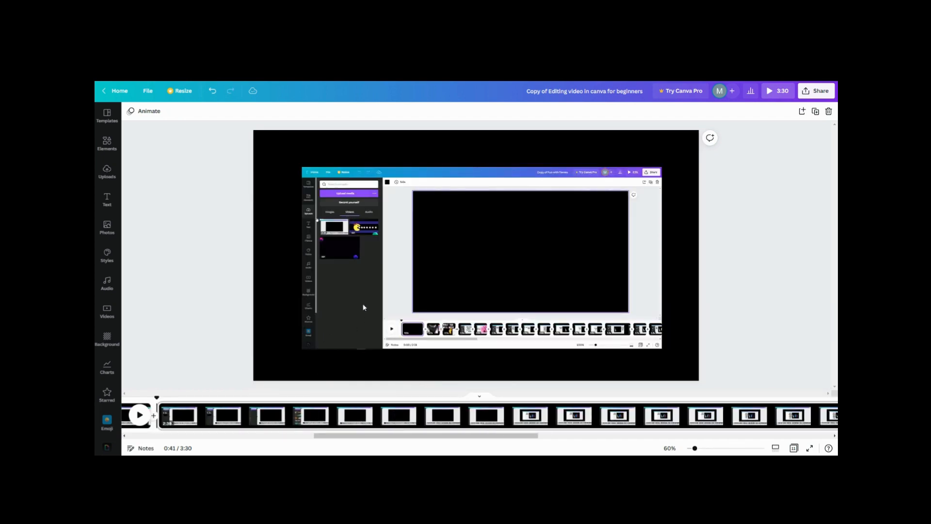
mouse_move(188, 416)
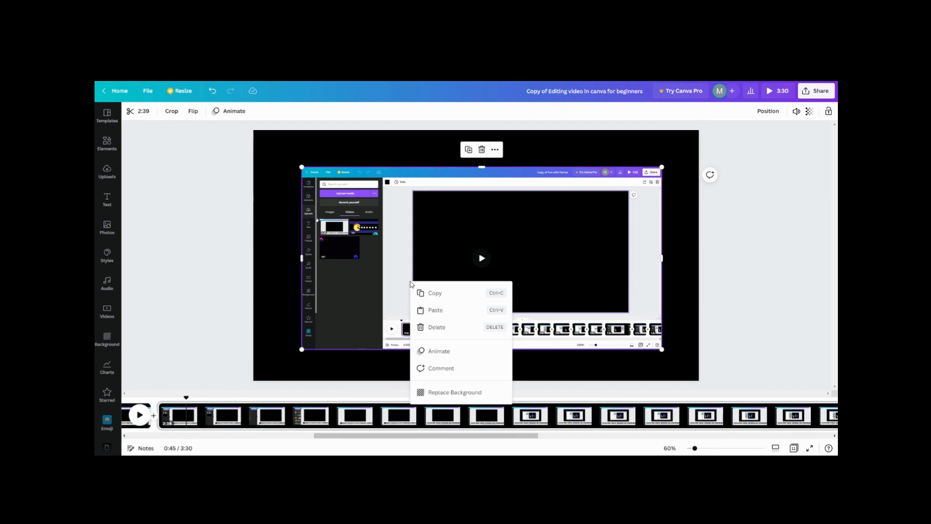
mouse_move(434, 293)
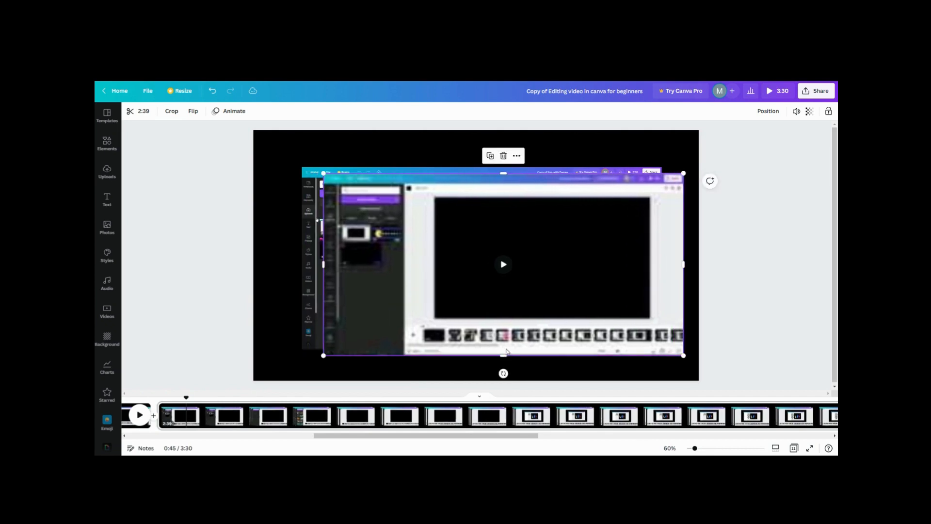
mouse_move(416, 287)
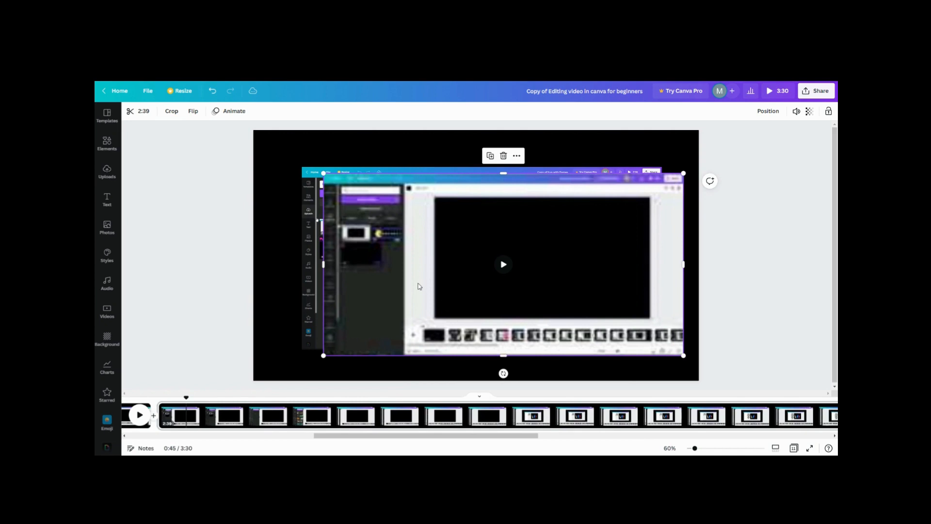
mouse_move(353, 221)
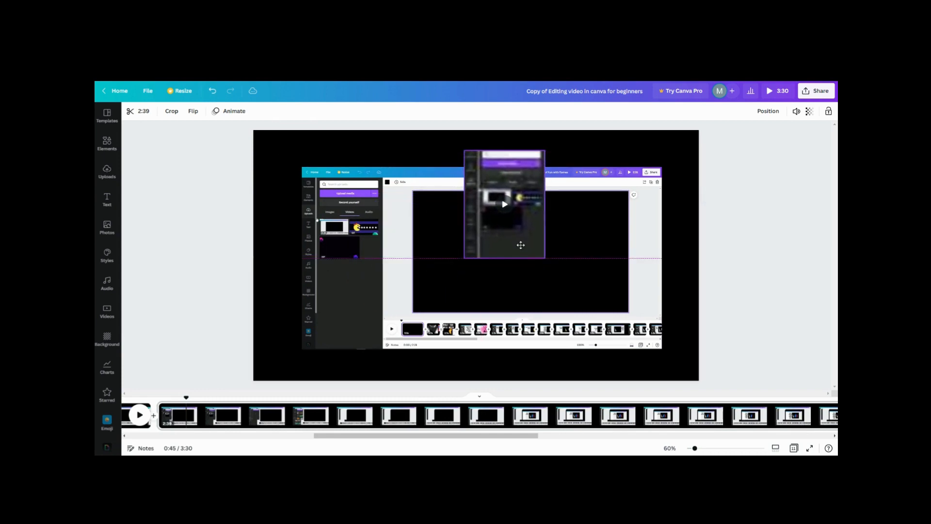
- Position the cropped copy over the recording and enlarge it to magnify the uploads panel
left_click_drag(544, 256, 591, 324)
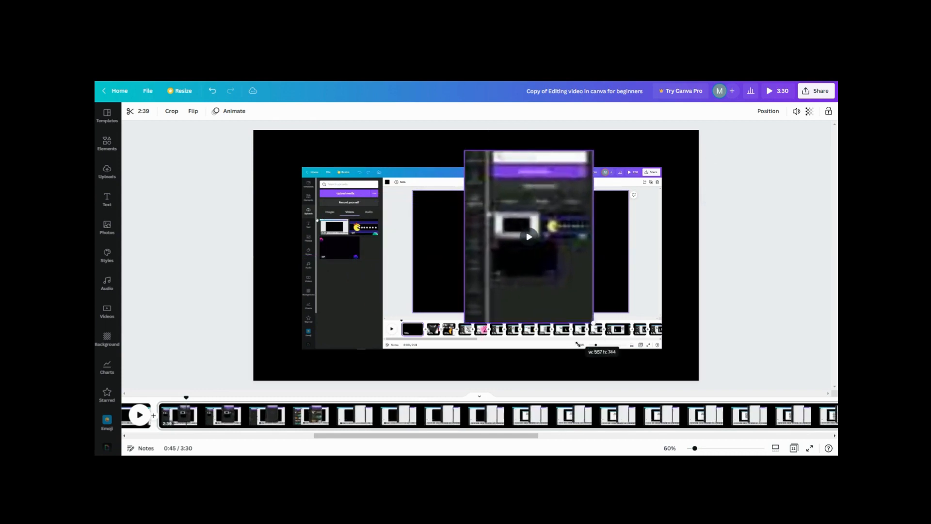
left_click_drag(592, 319, 632, 374)
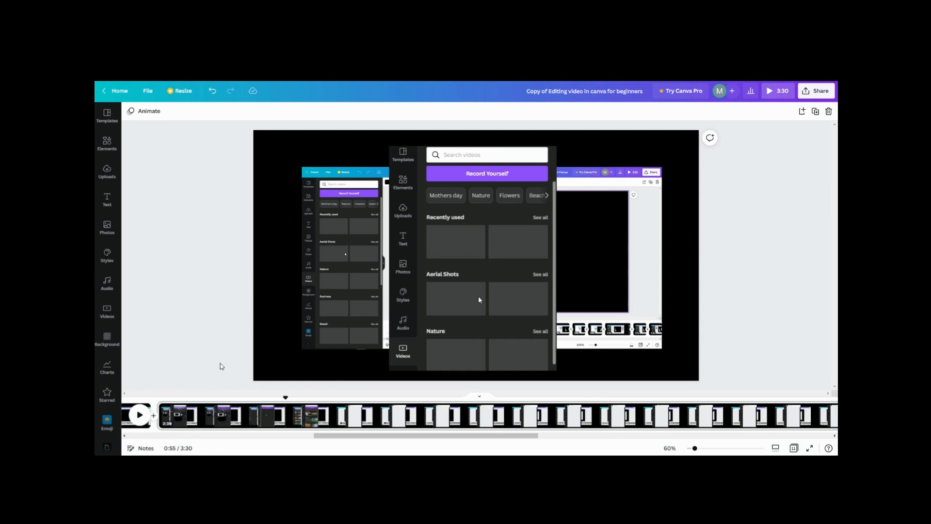
mouse_move(200, 351)
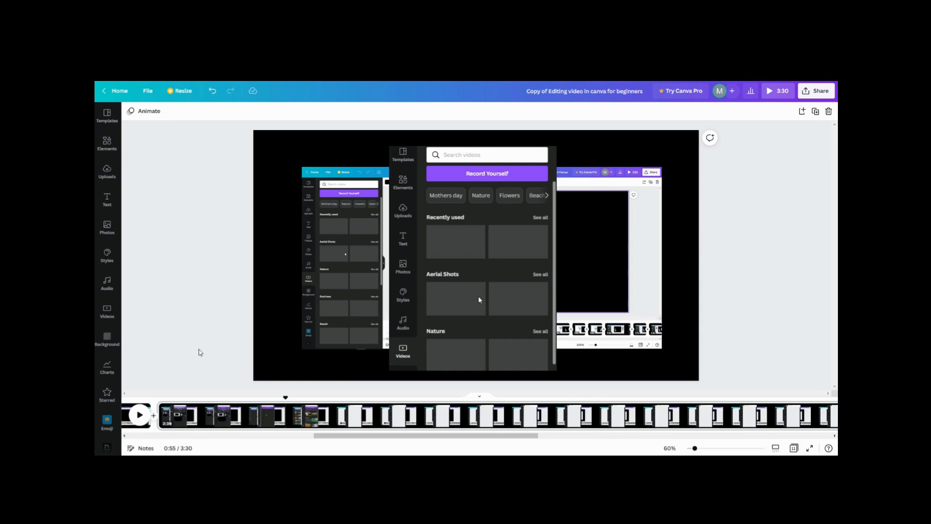